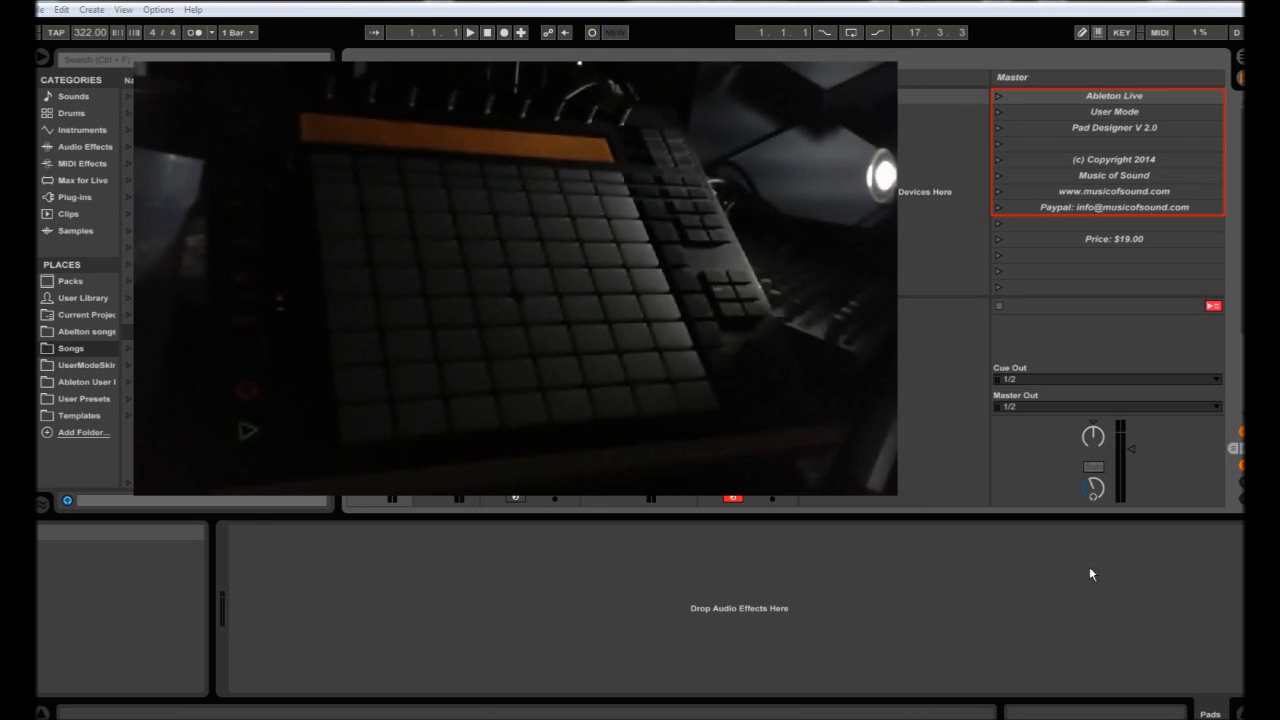
mouse_move(976, 512)
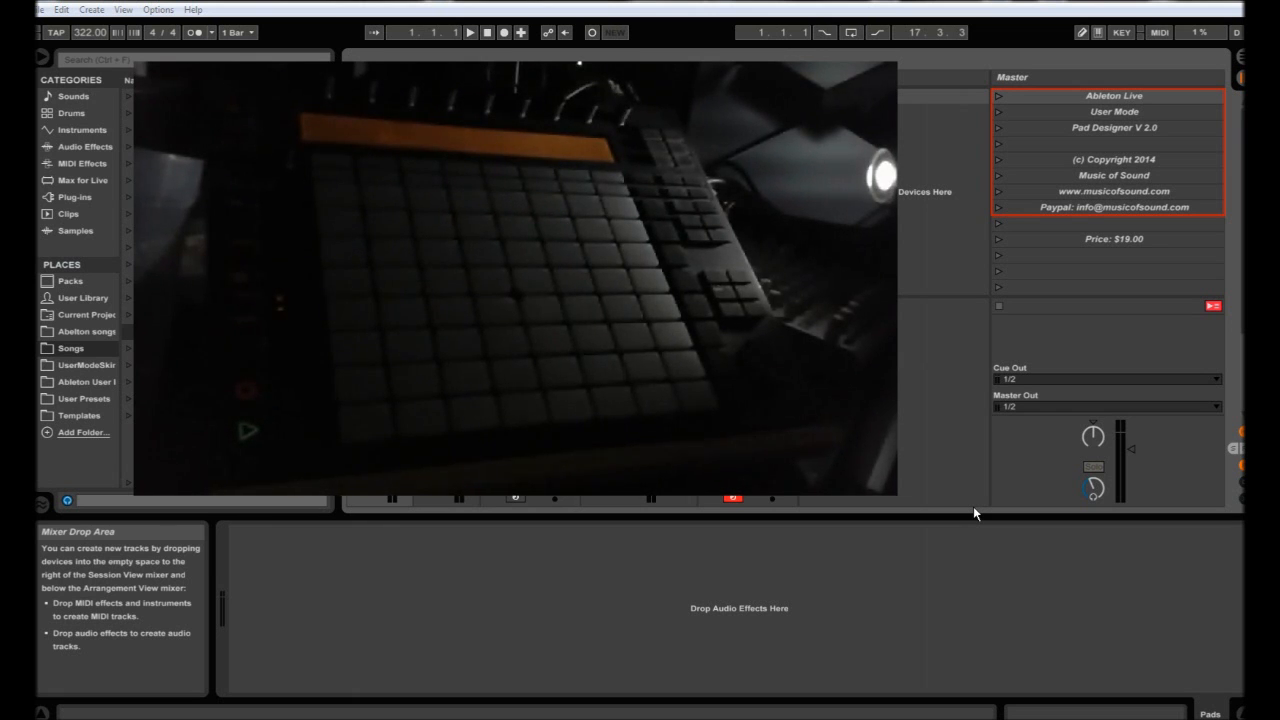
- Start playback of the set from the transport bar
left_click(470, 32)
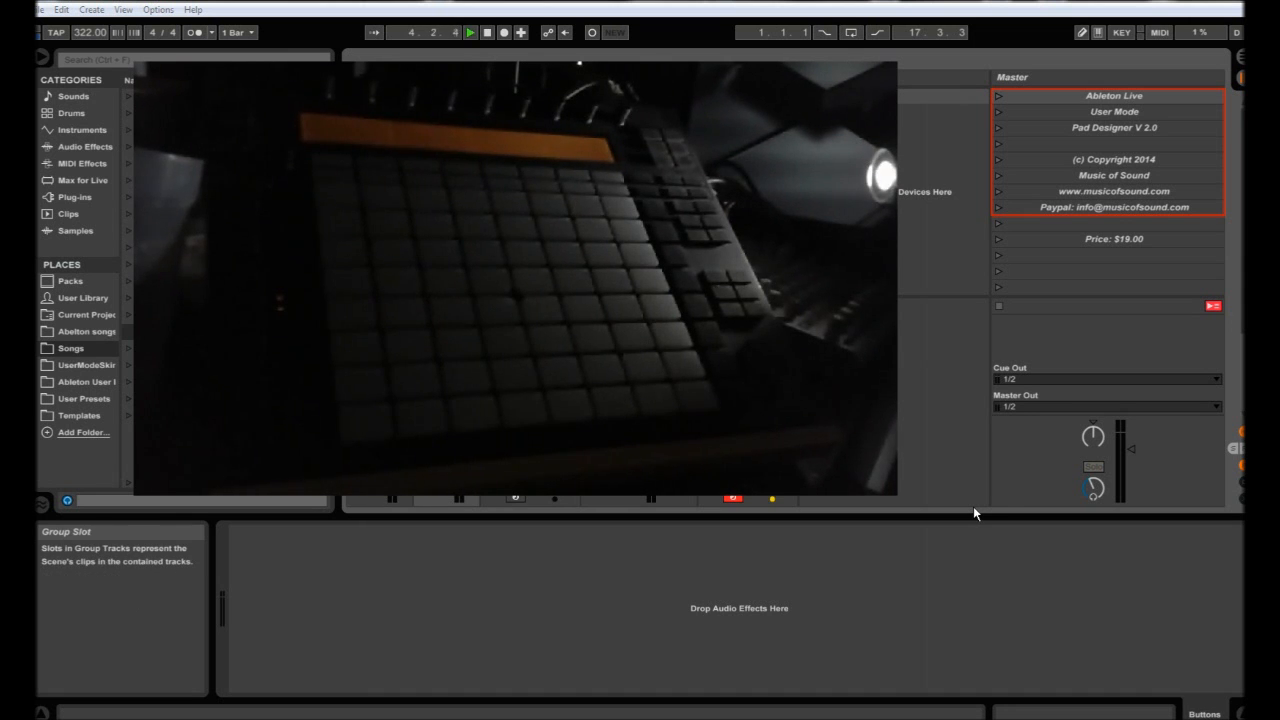
mouse_move(896, 460)
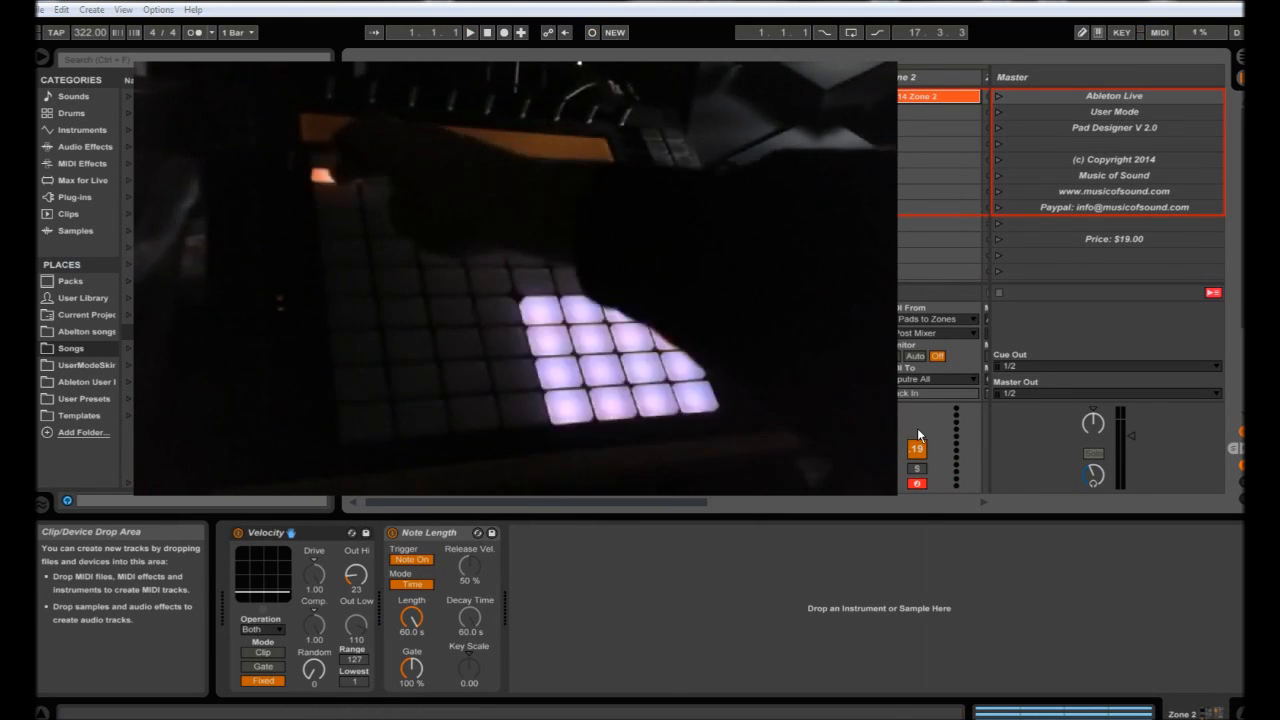
- Select the Zone 3 track to show its Velocity and Note Length effect chain
left_click(470, 32)
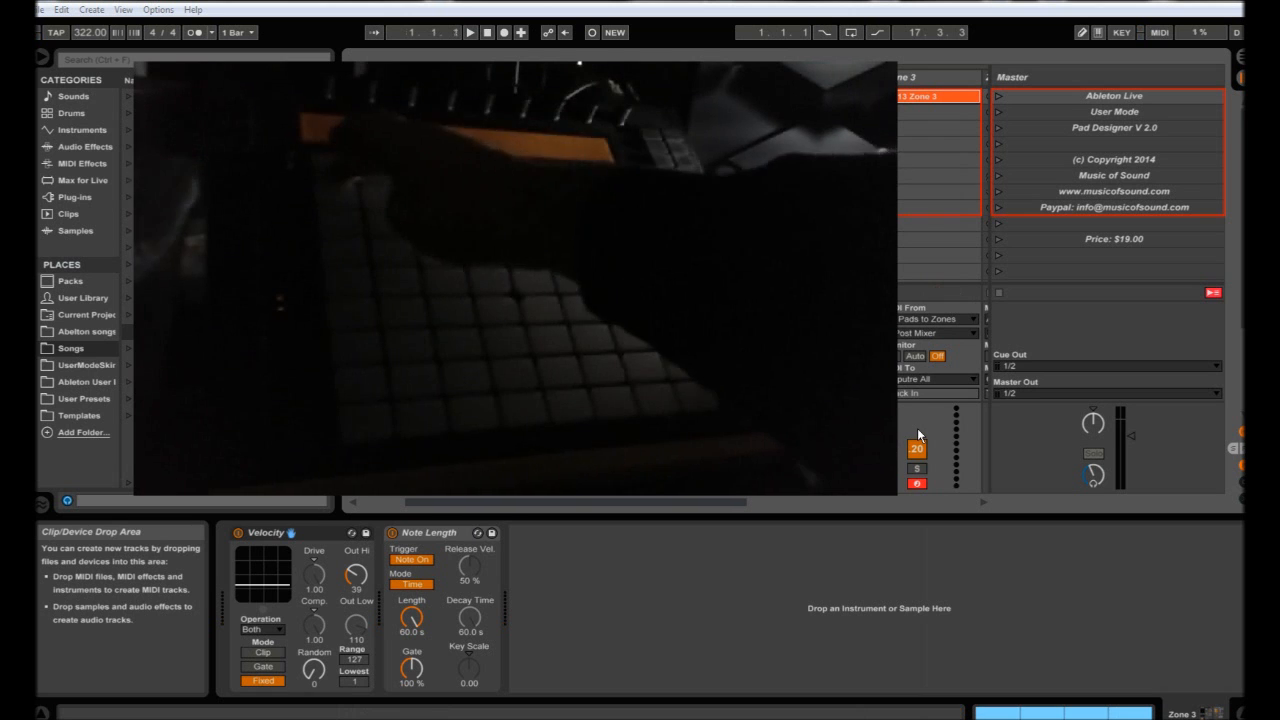
left_click(470, 32)
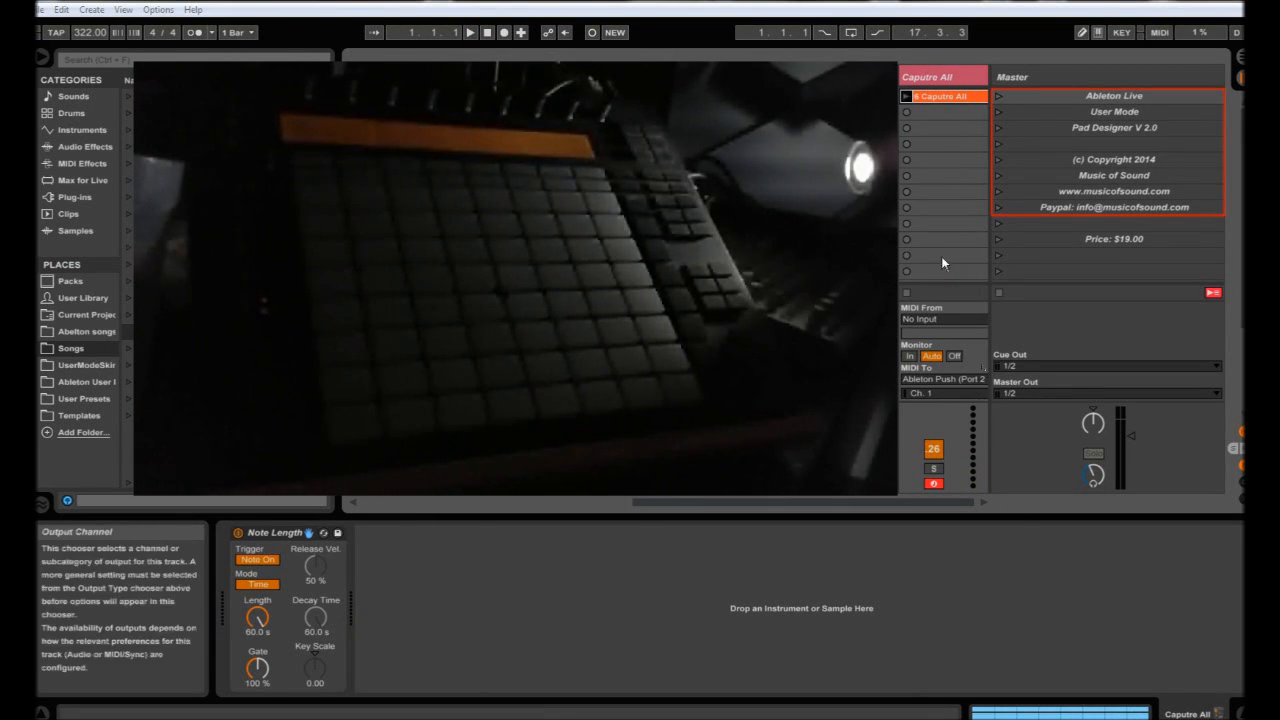
- Play the set to light the Push zones, then view the 'Capture All' clip's MIDI notes
left_click(906, 96)
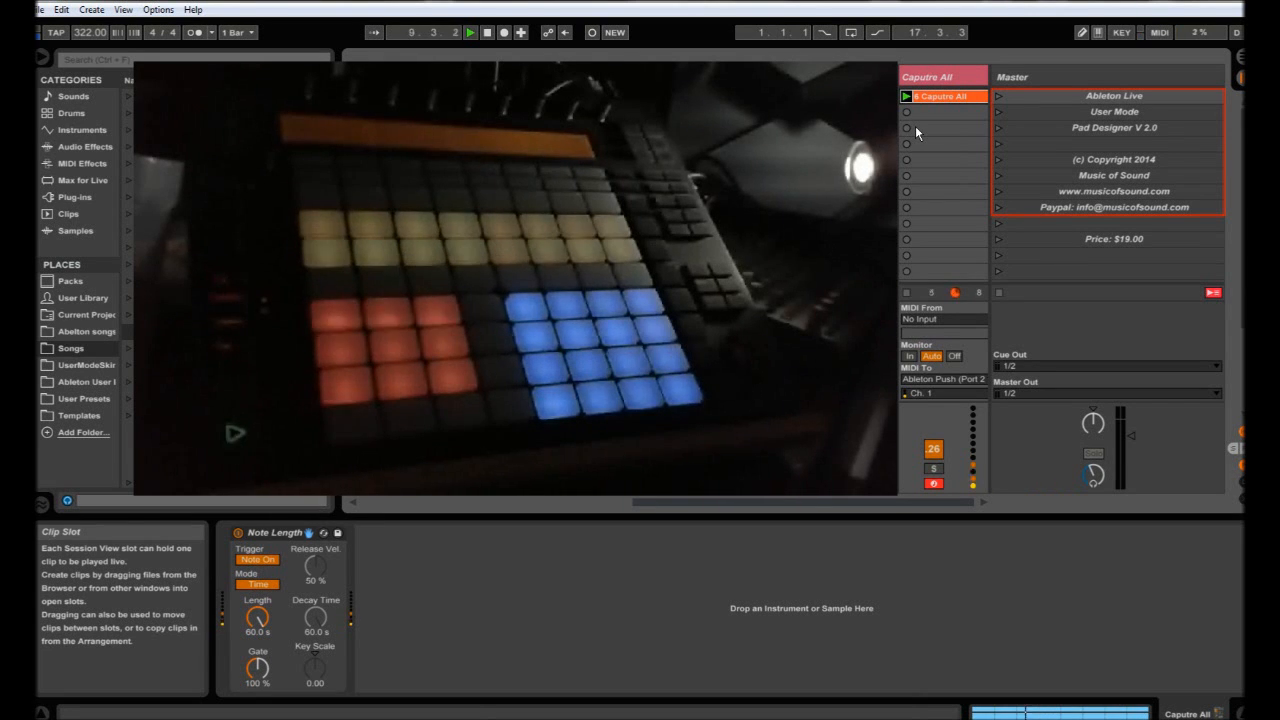
left_click(906, 96)
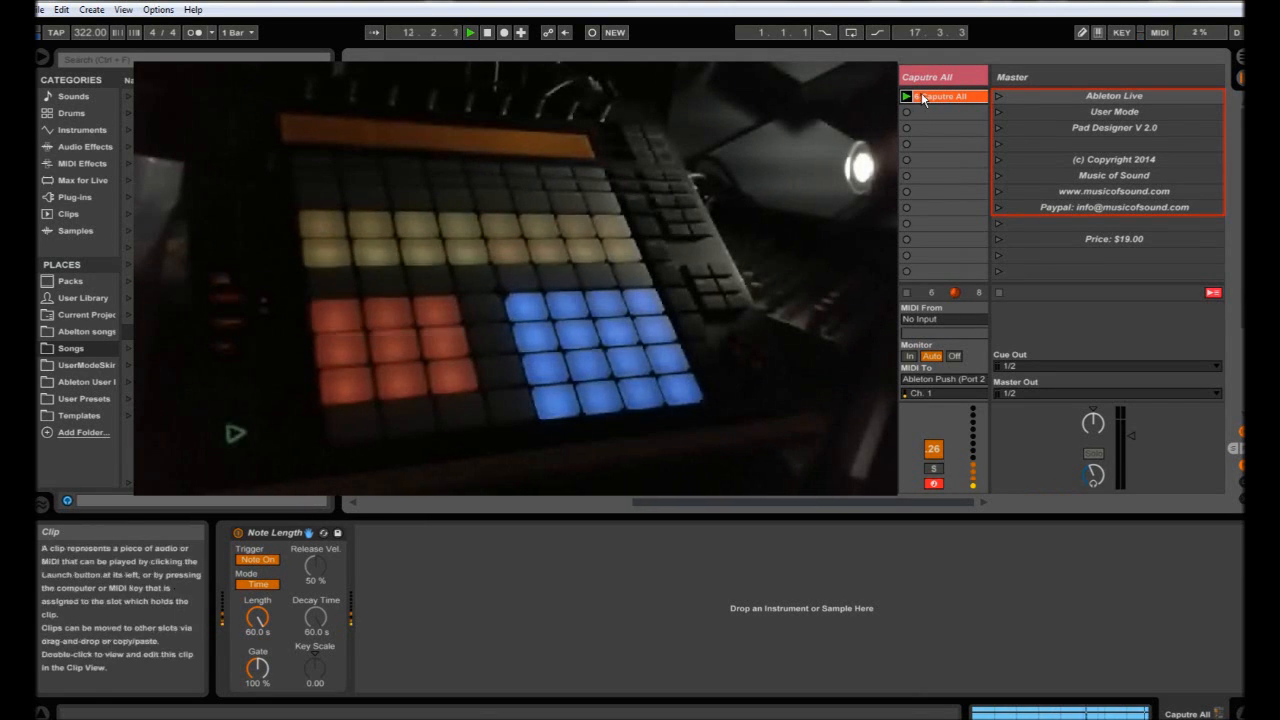
double_click(950, 96)
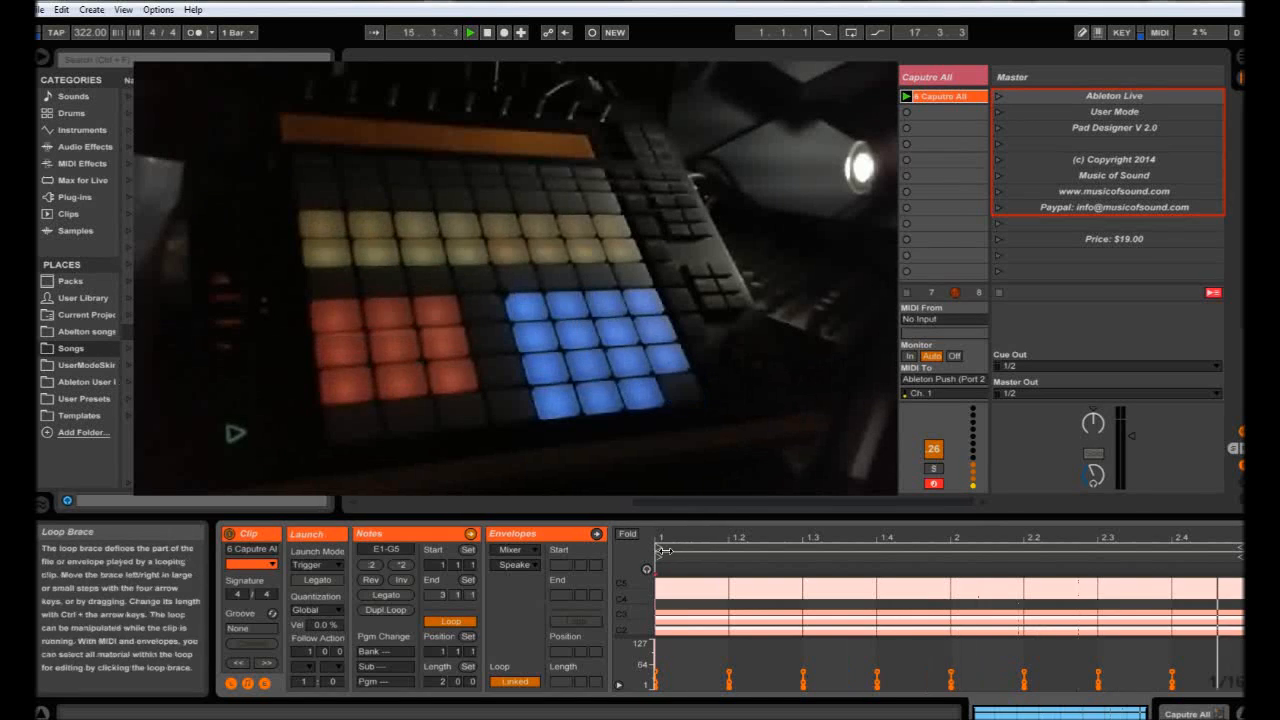